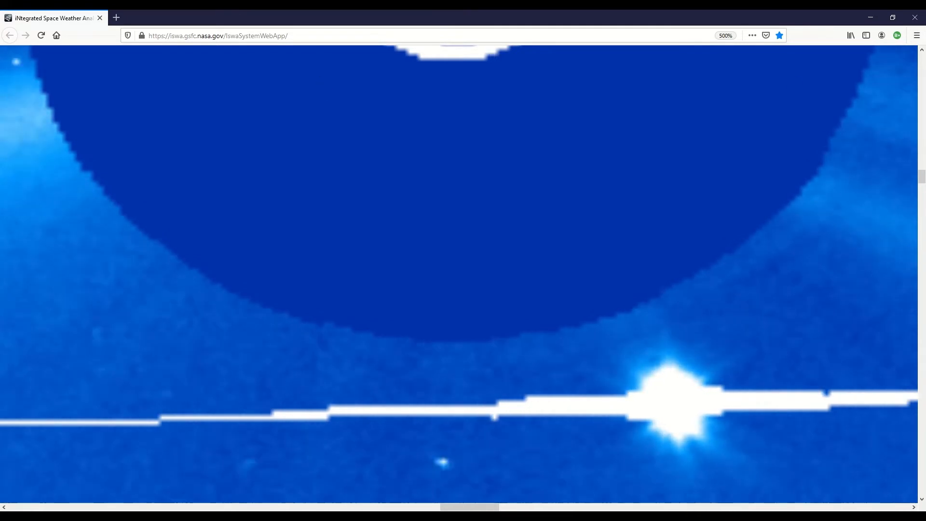
Scroll the coronagraph image so the occulted sun, bright star and comet-like streak are in view.
scroll(down, 3)
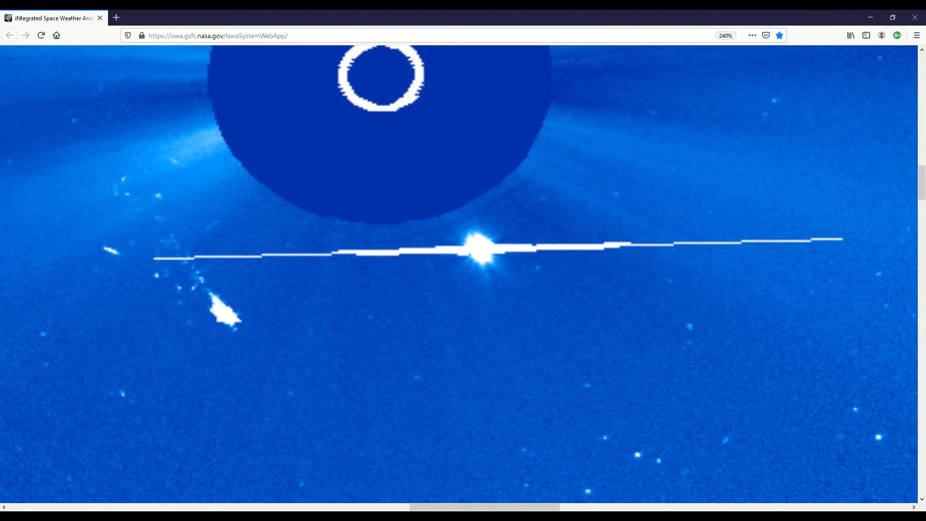
mouse_move(136, 198)
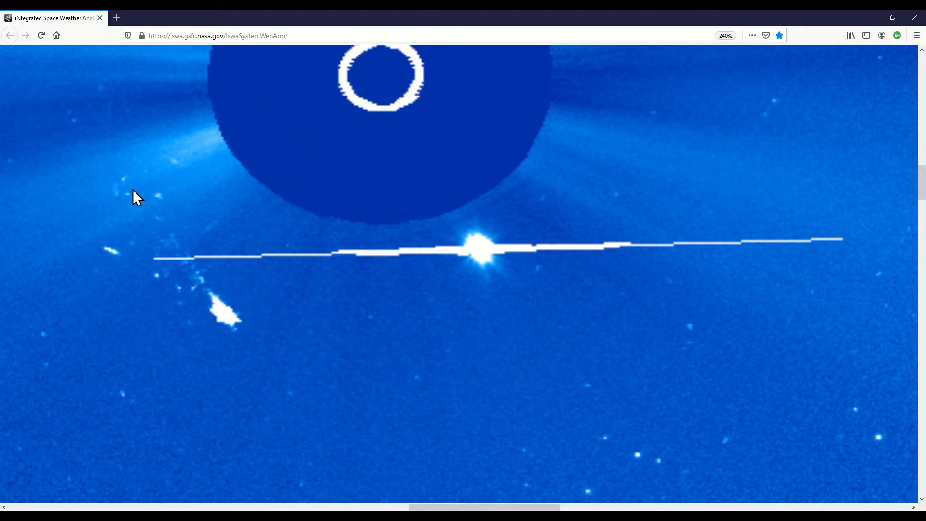
mouse_move(226, 324)
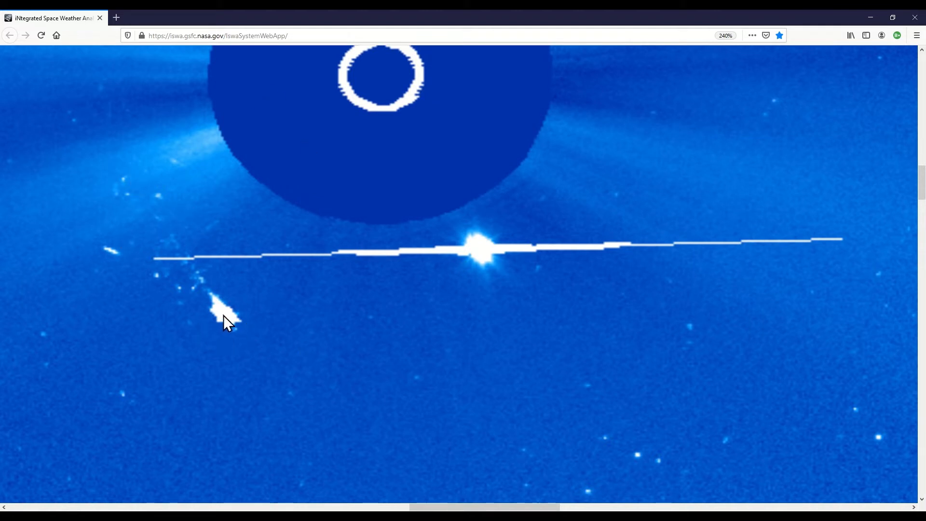
mouse_move(253, 352)
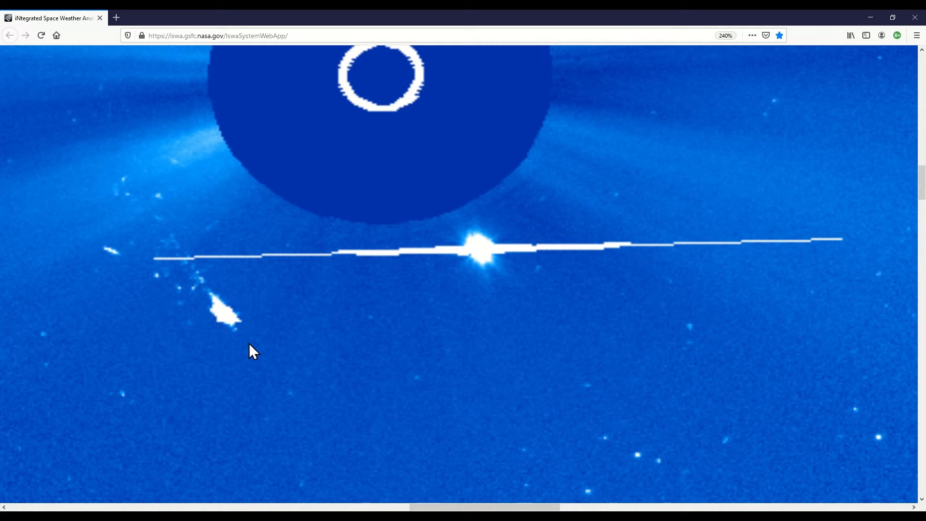
mouse_move(732, 298)
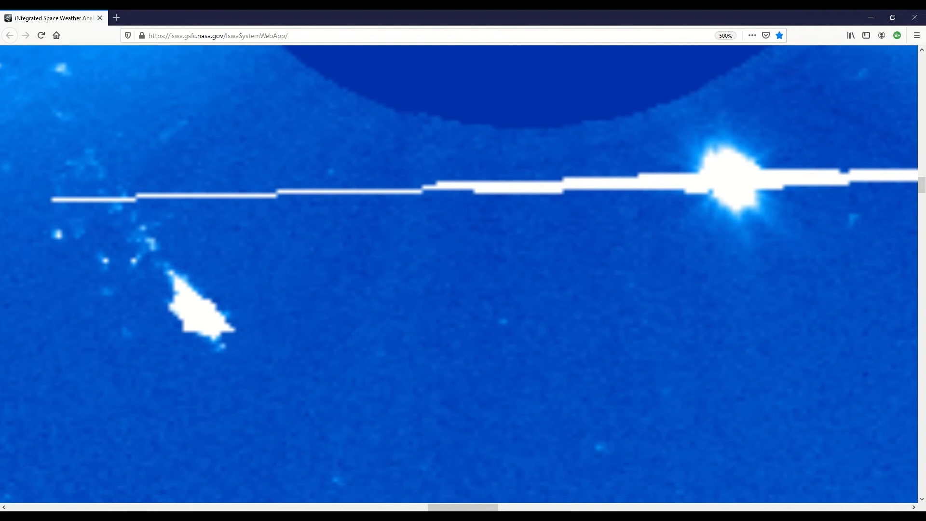
mouse_move(165, 361)
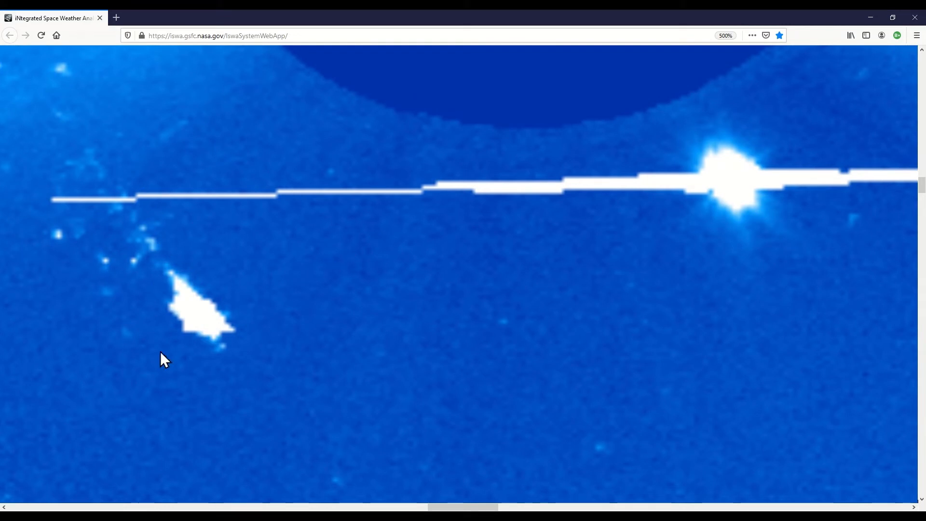
mouse_move(757, 216)
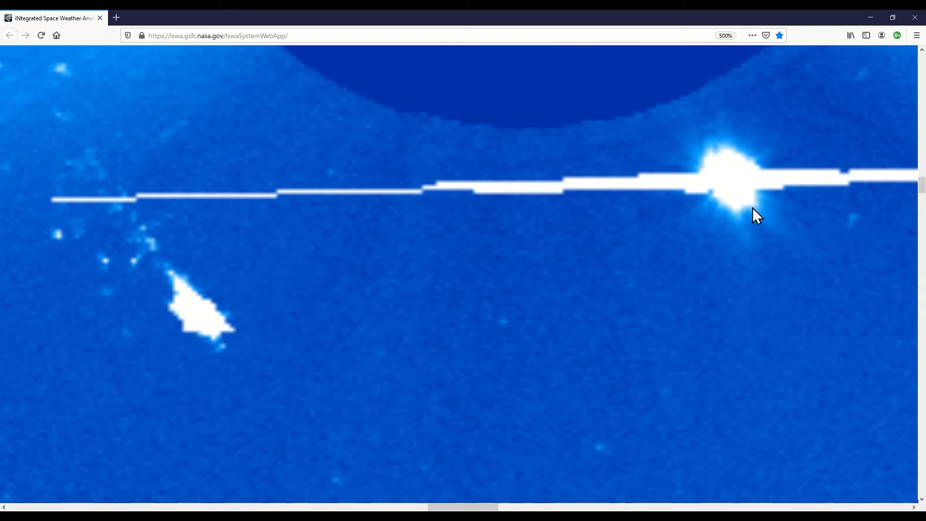
mouse_move(256, 318)
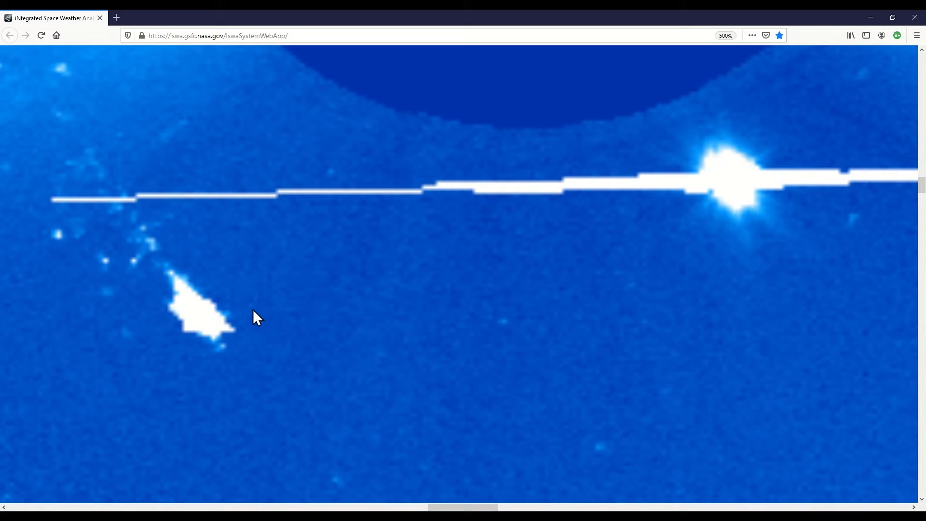
mouse_move(282, 360)
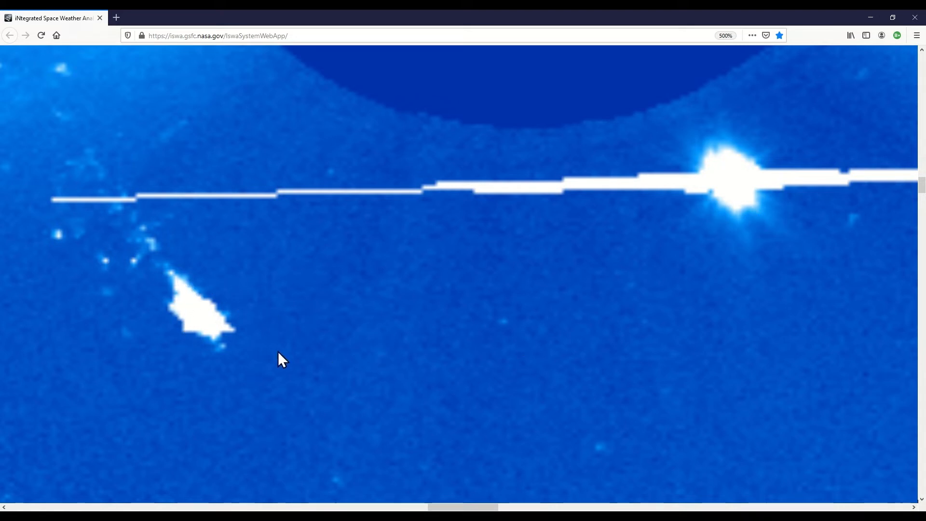
mouse_move(187, 308)
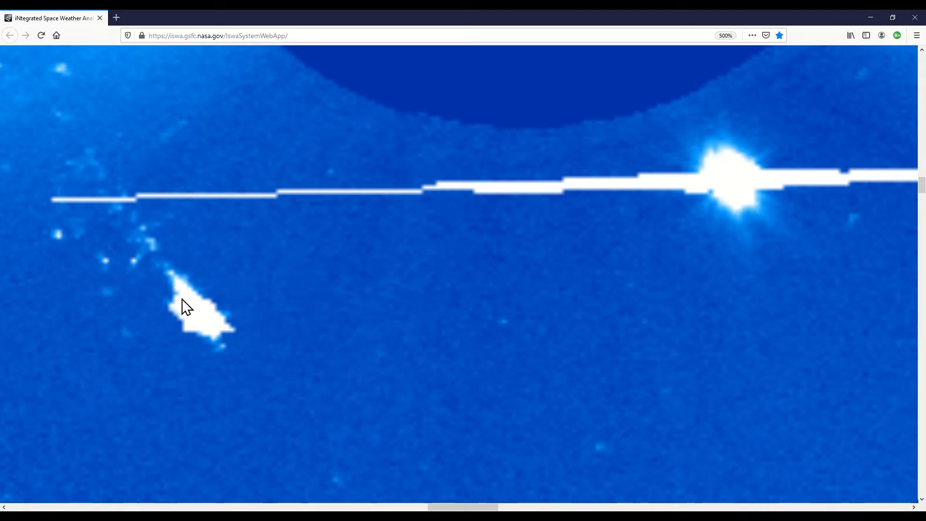
mouse_move(174, 276)
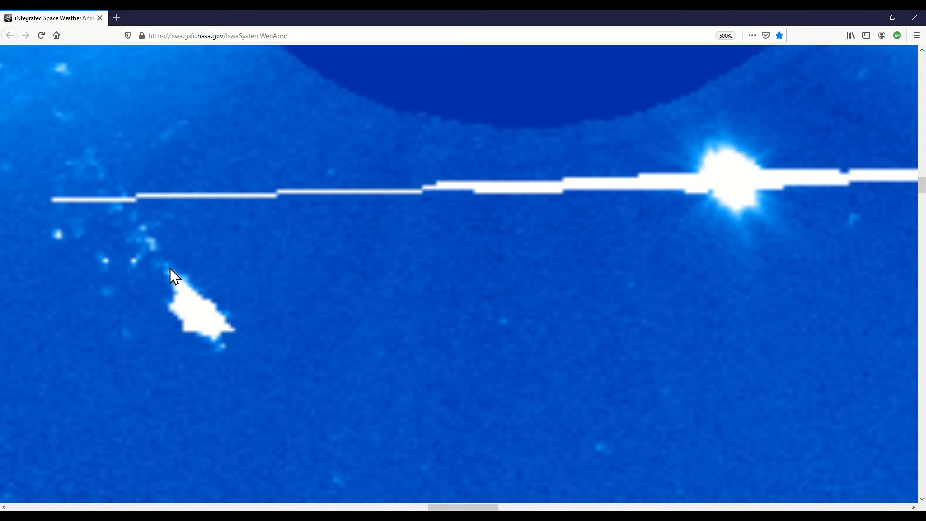
mouse_move(187, 330)
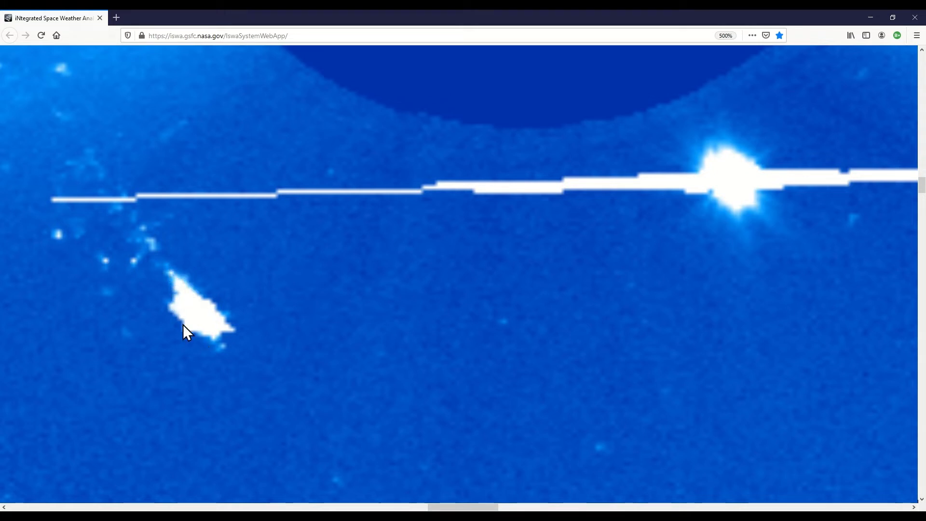
mouse_move(209, 318)
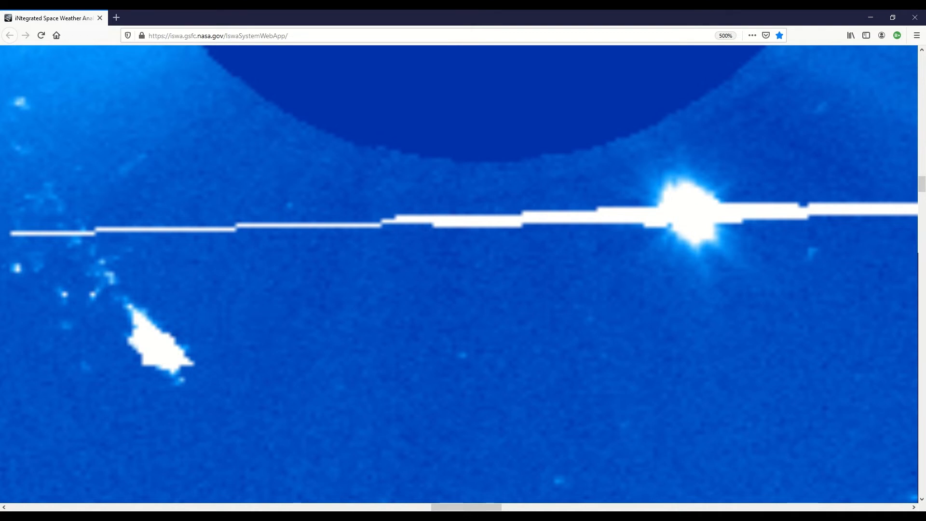
Reduce the browser zoom so the whole occulting disc and nearby bright objects fit on screen.
key(ctrl+minus)
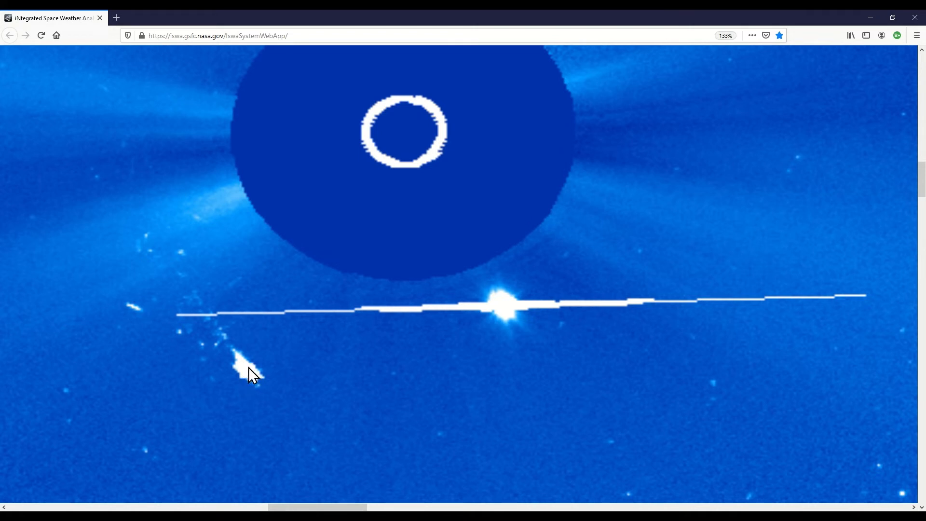
mouse_move(516, 320)
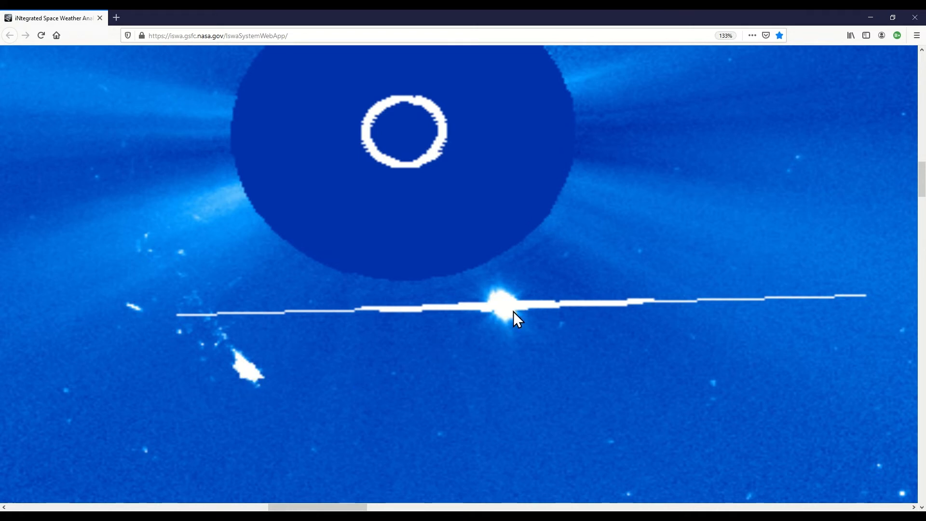
mouse_move(493, 324)
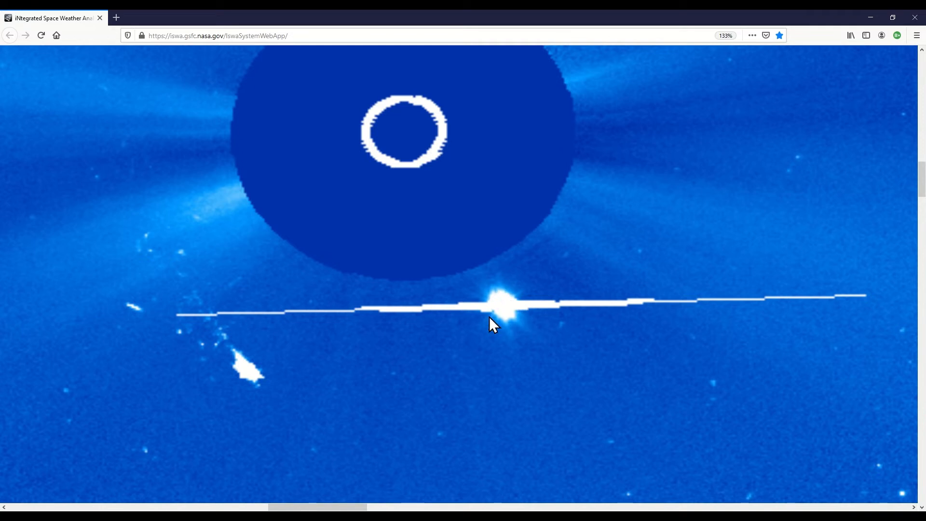
mouse_move(546, 345)
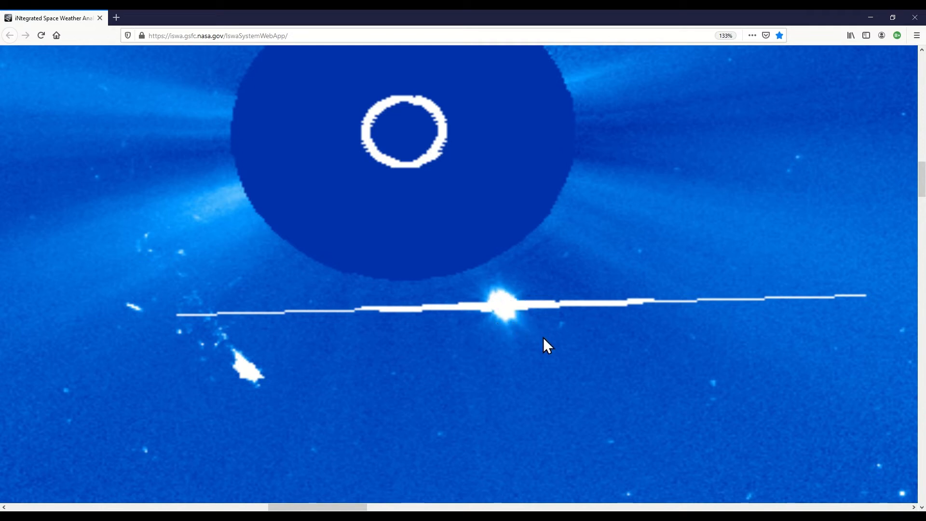
mouse_move(540, 337)
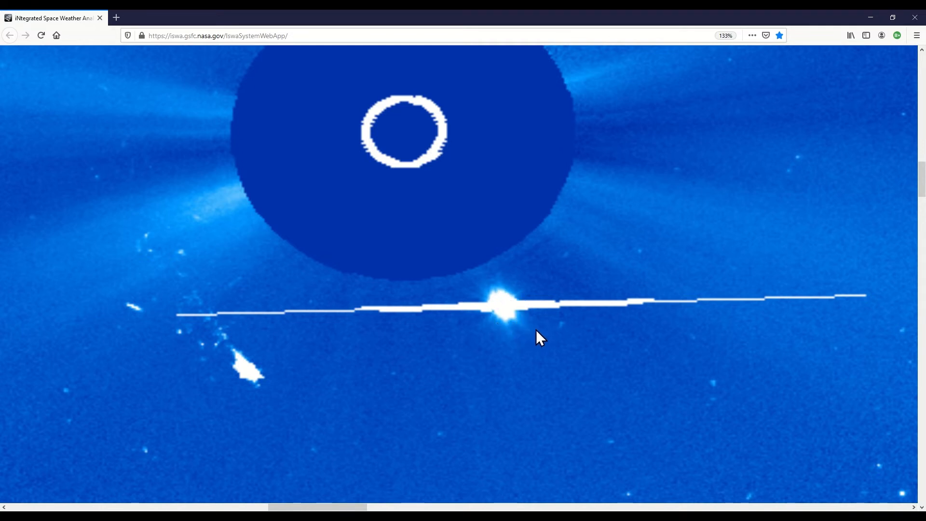
mouse_move(914, 18)
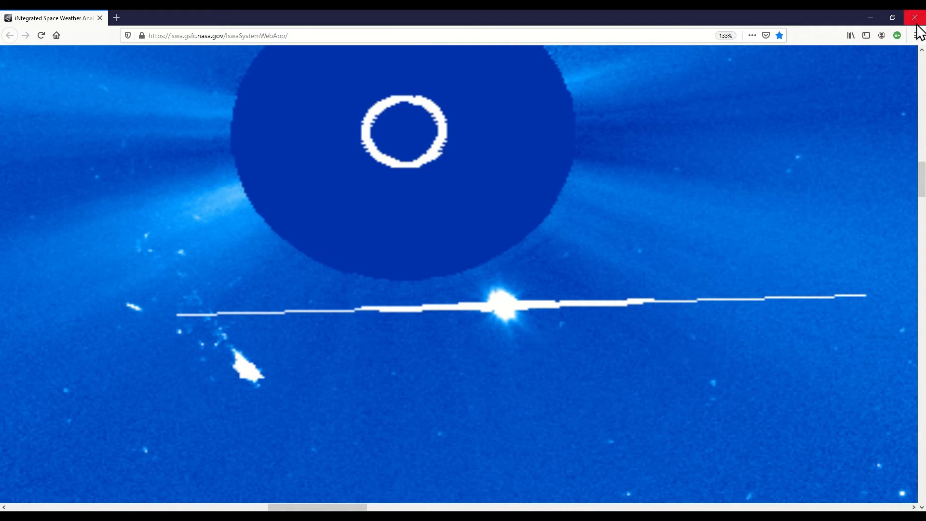
mouse_move(918, 35)
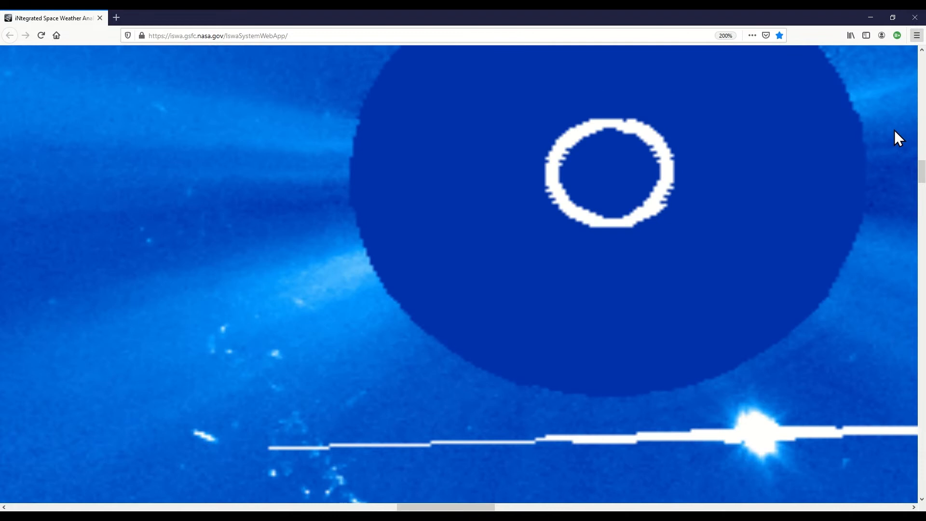
Scroll the magnified image down to the occulter's lower edge and the bright star on the streak.
scroll(down, 3)
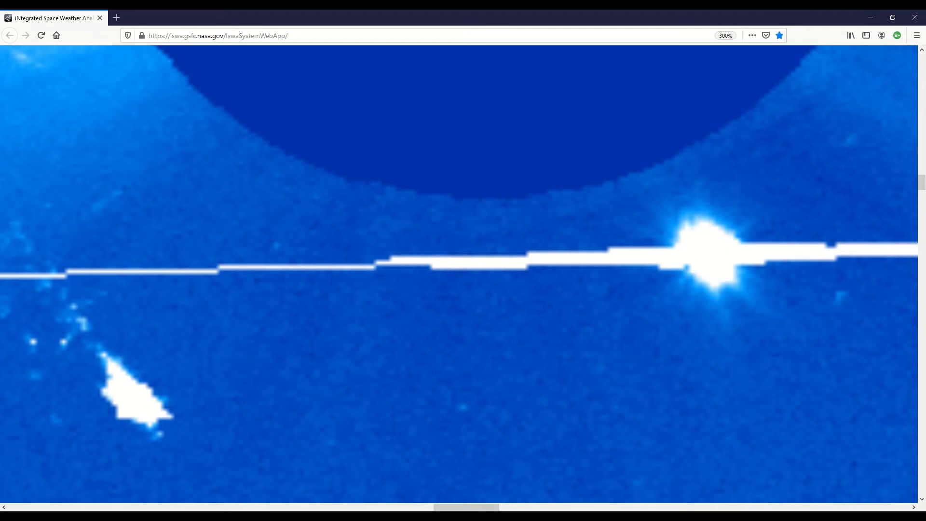
mouse_move(118, 371)
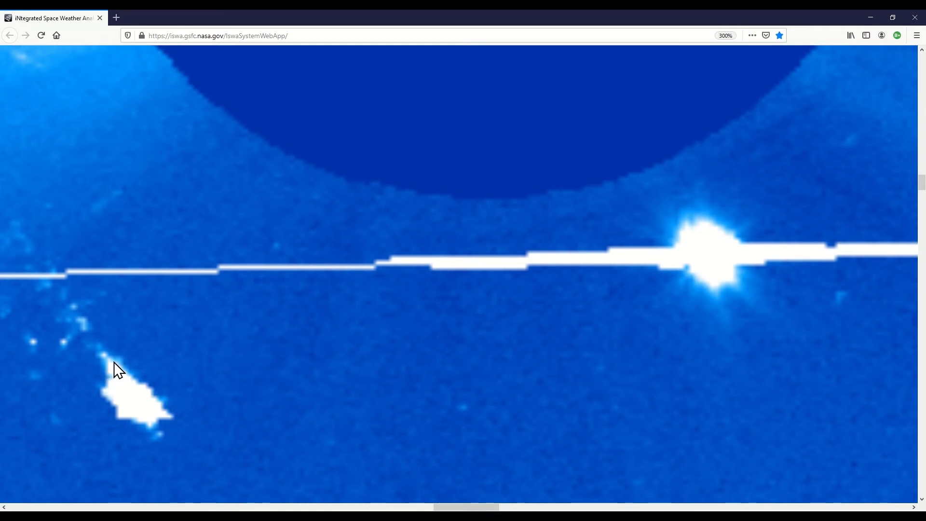
mouse_move(173, 413)
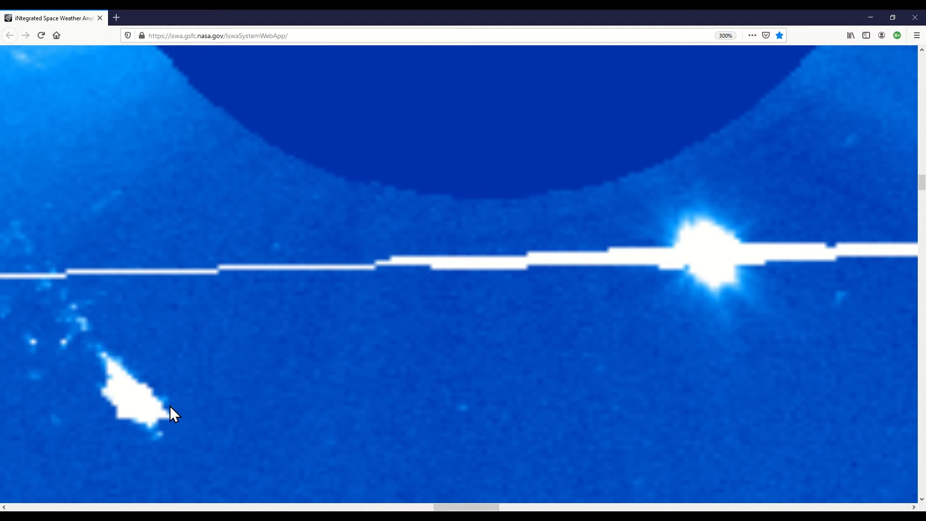
mouse_move(721, 240)
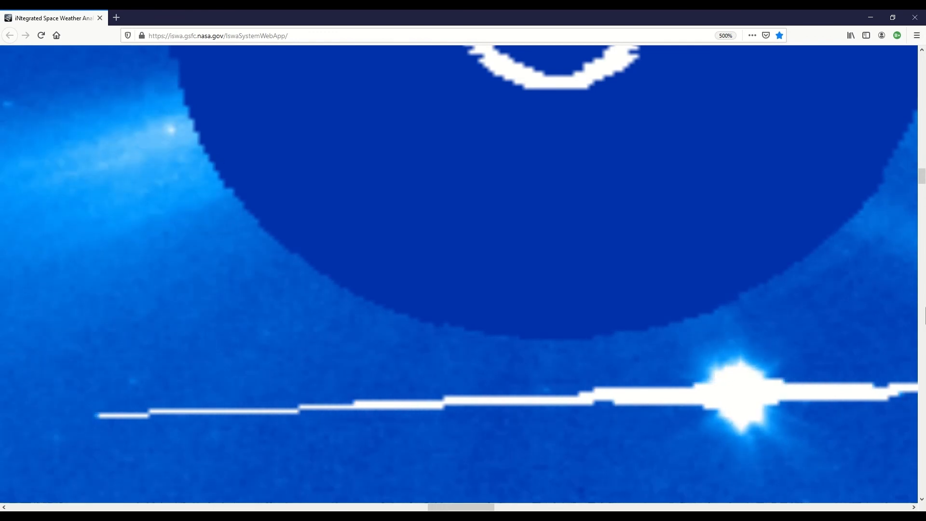
scroll(down, 3)
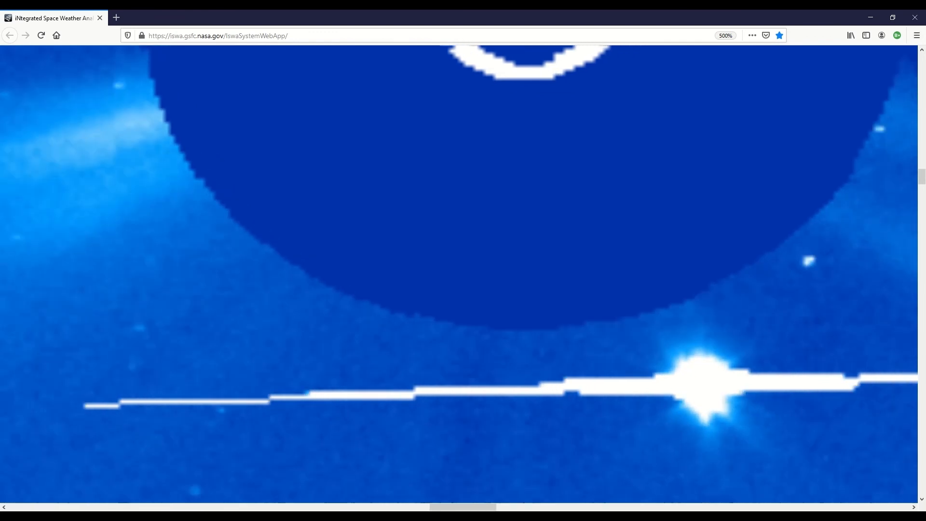